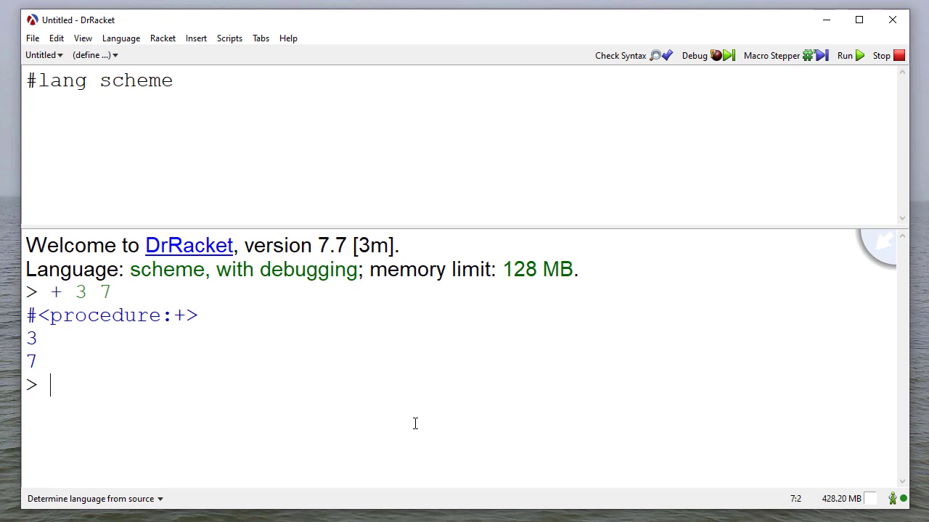
Evaluate (+ 3 7), (- 10 4) and (* 3 5), giving 10, 6 and 15.
type("(")
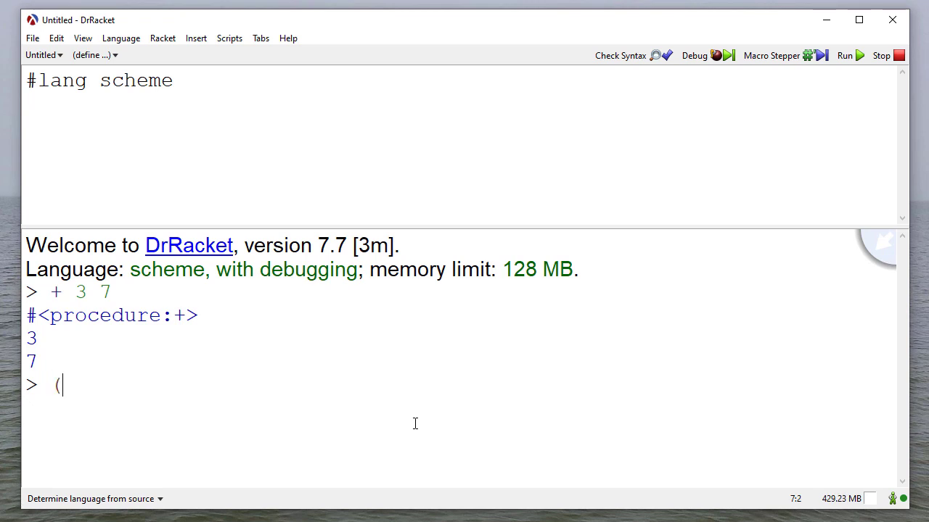
type("+ 3 7")
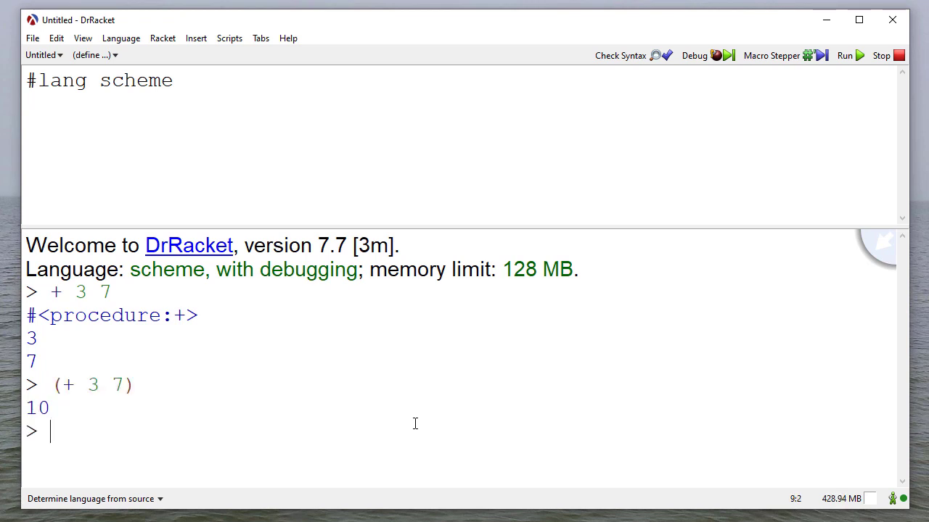
type("(")
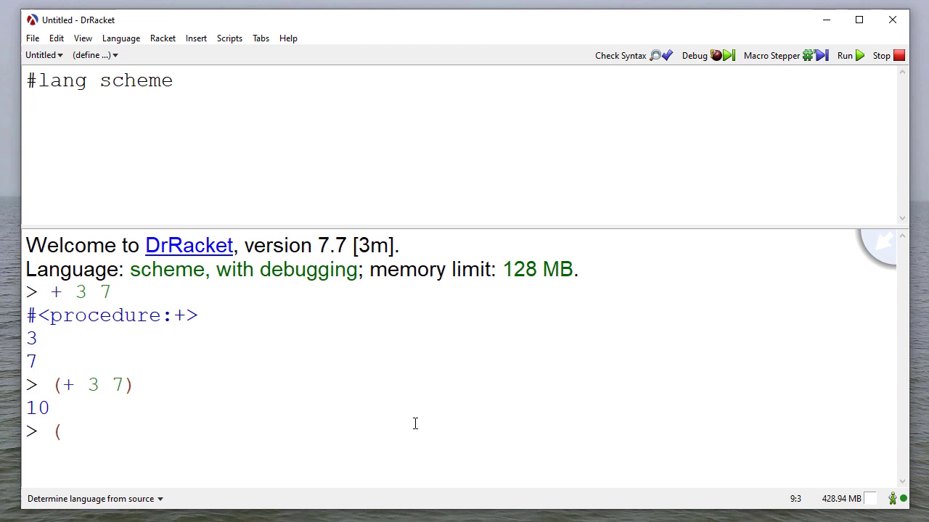
type("- 10 4")
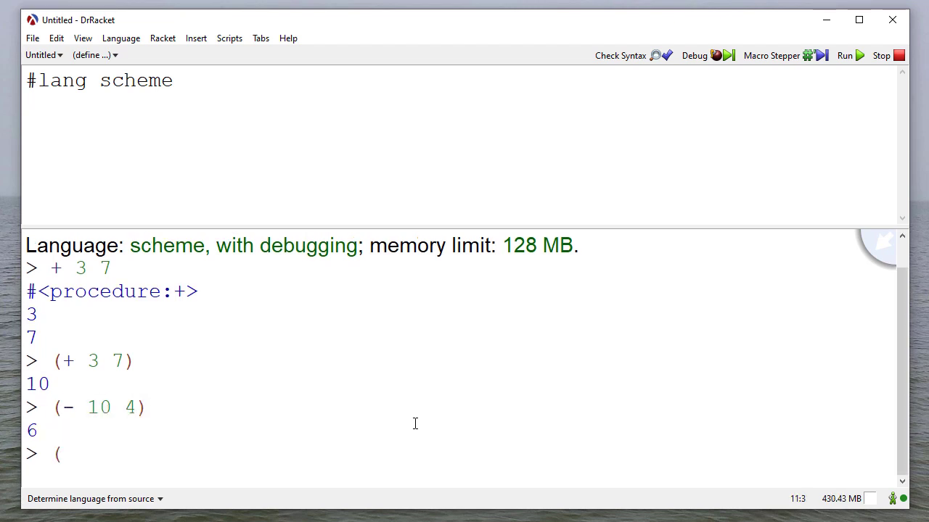
type("* 3 5)")
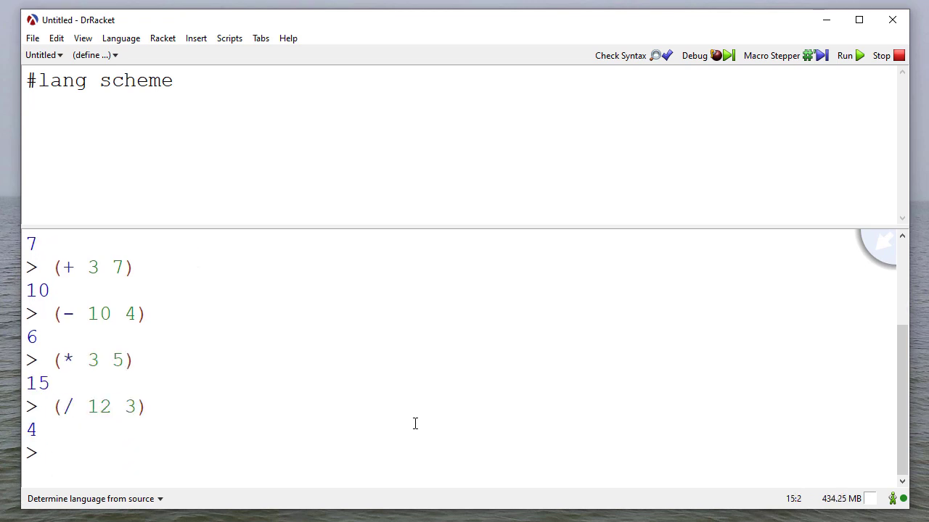
Evaluate the divisions (/ 12 3) and (/ 17 7), giving 4 and 2 3/7.
type("(/")
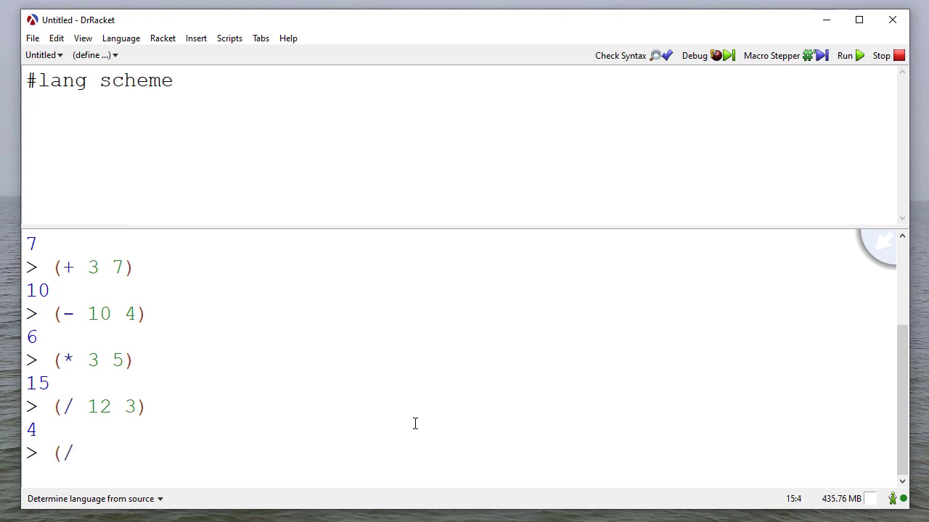
type("17")
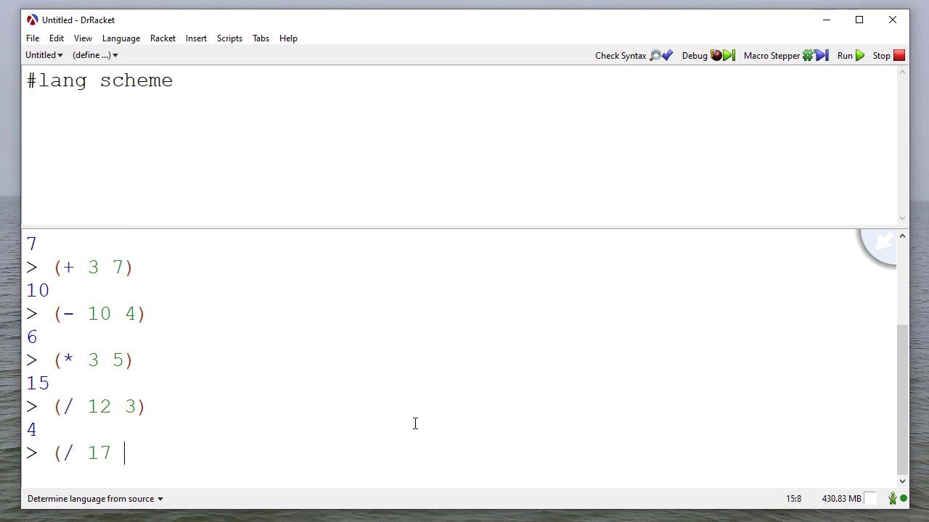
key("Return")
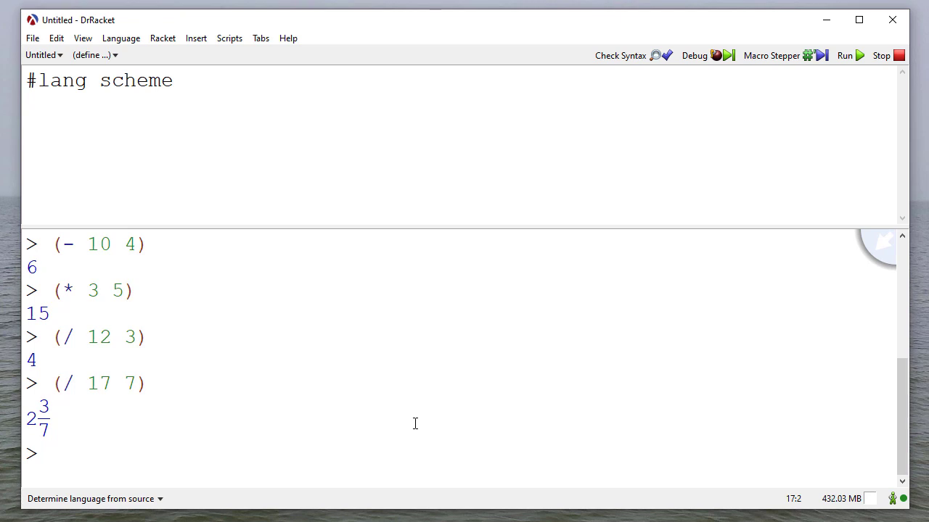
Evaluate (+ 1 2 3 4 8), (* 7 3 9 12) and (- 8), giving 18, 2268 and -8.
type("(")
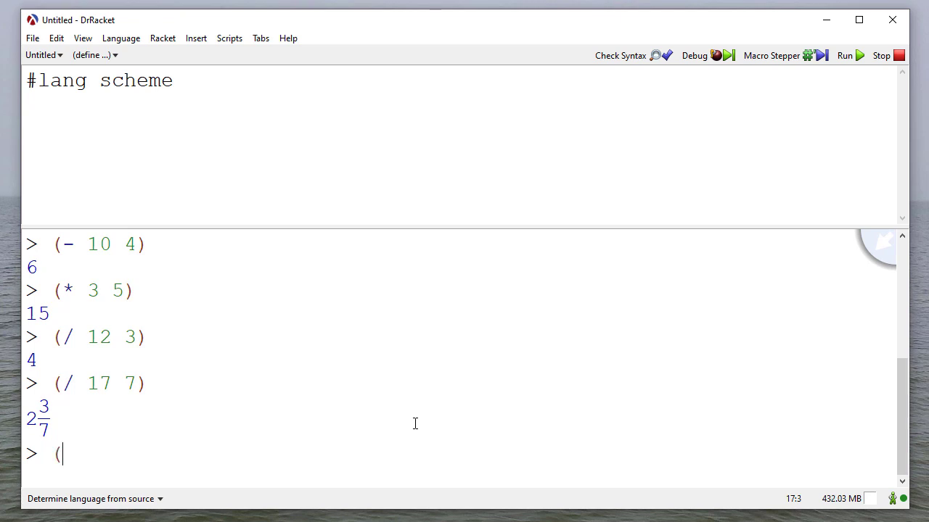
type("+ 1 2 3 4 8")
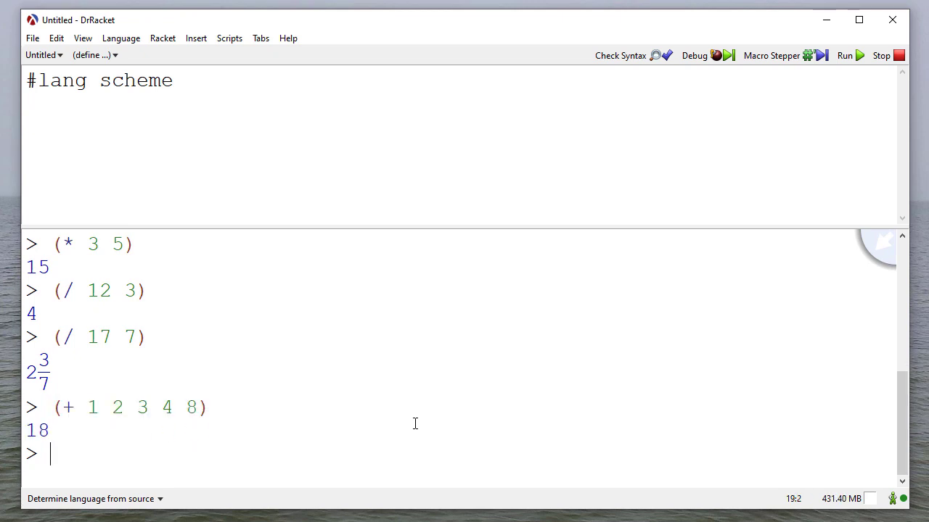
type("(*")
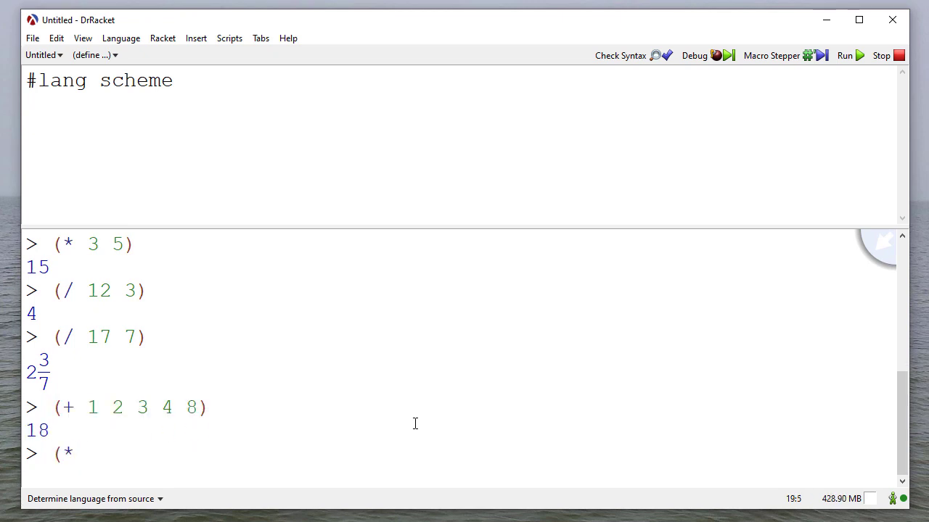
type("7 3 9 12")
type("(")
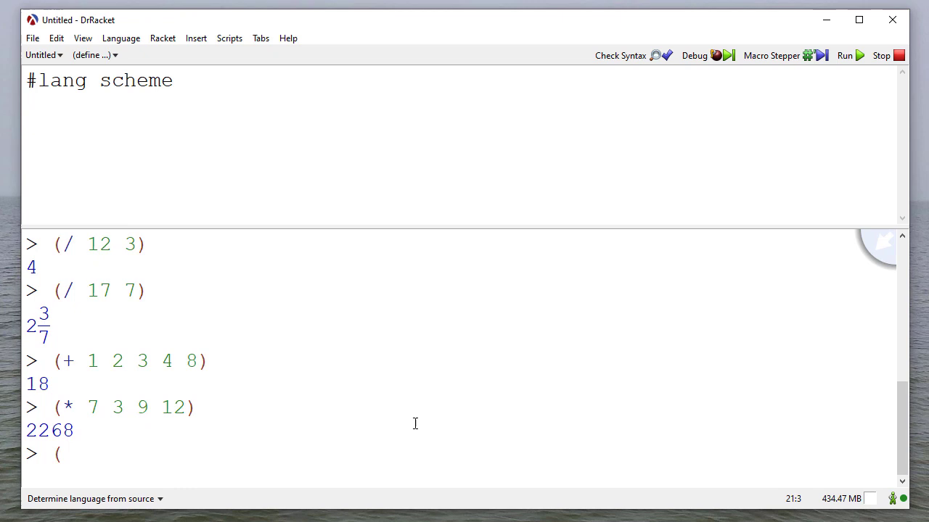
type("-")
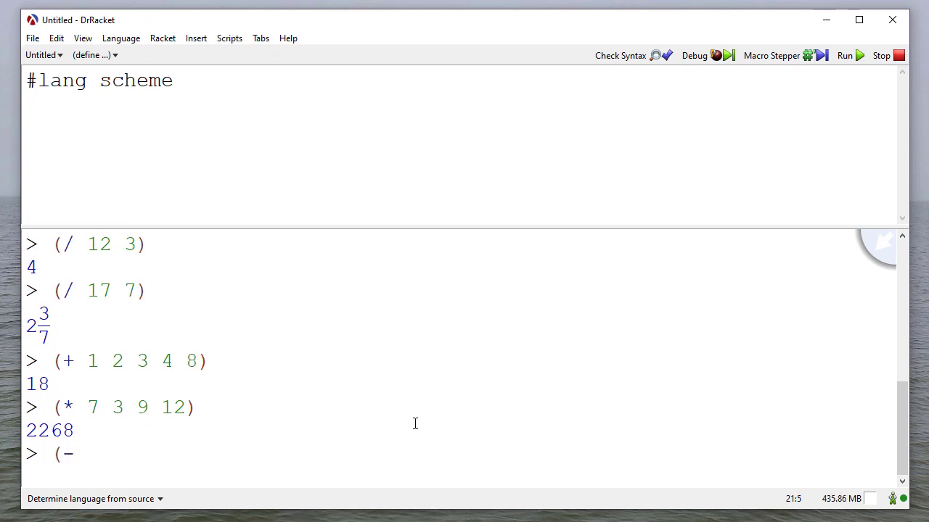
key("Return")
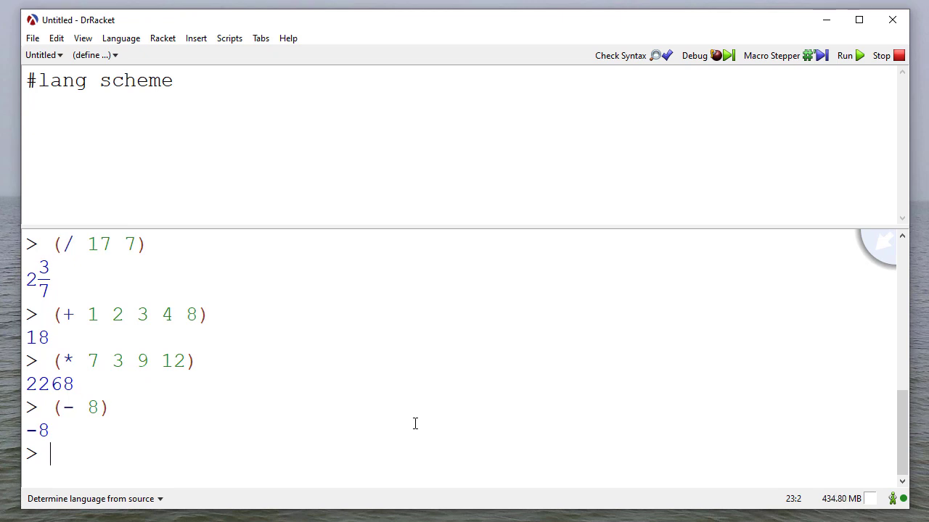
Enter the nested expression (+ (* 3 3) (- 7 2)) and evaluate it to 14.
type("(")
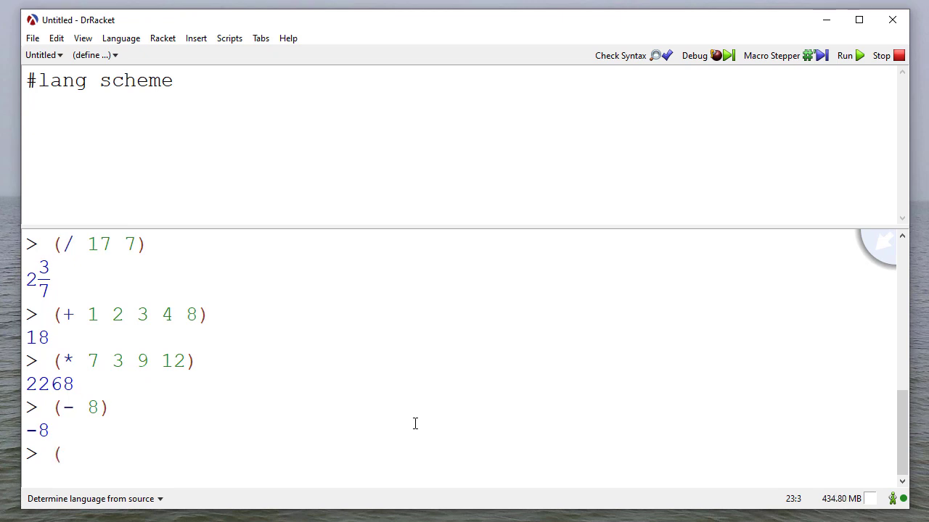
type("+ (* 3")
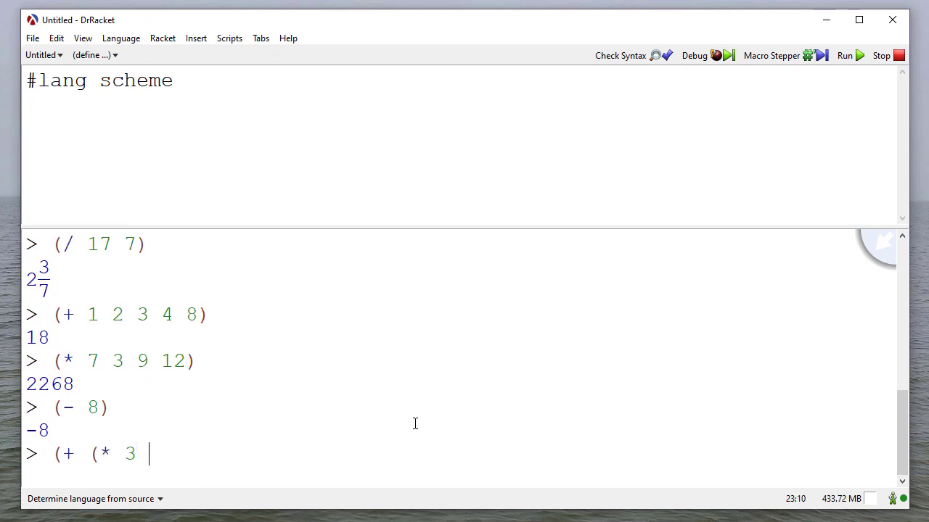
type("3) (- 7 2")
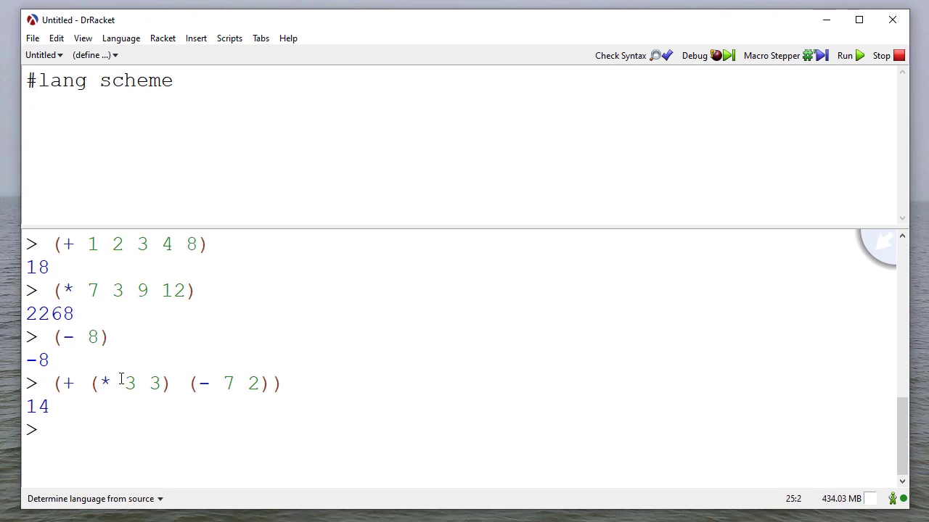
mouse_move(121, 373)
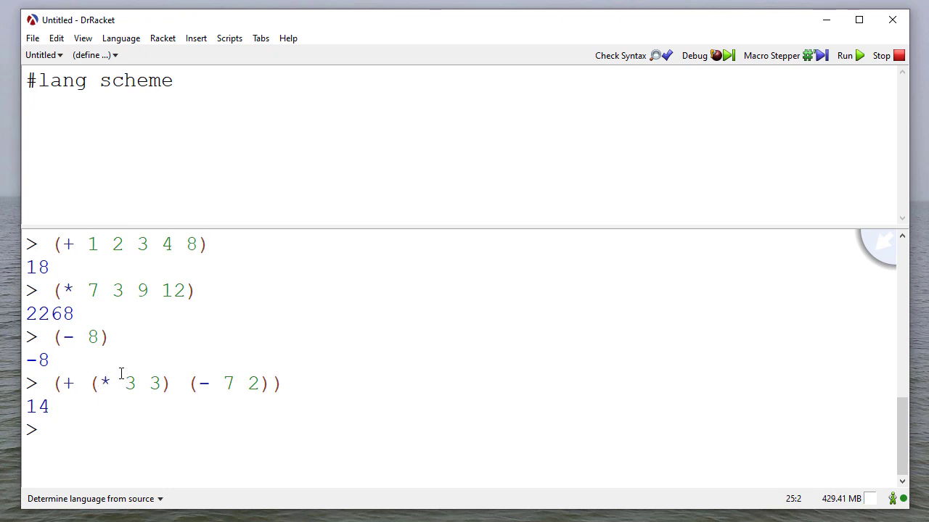